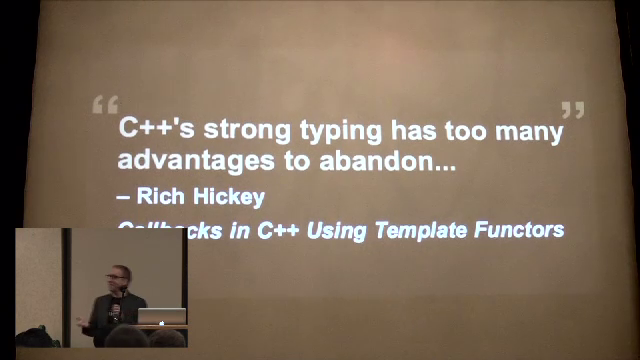
pyautogui.press('Right')
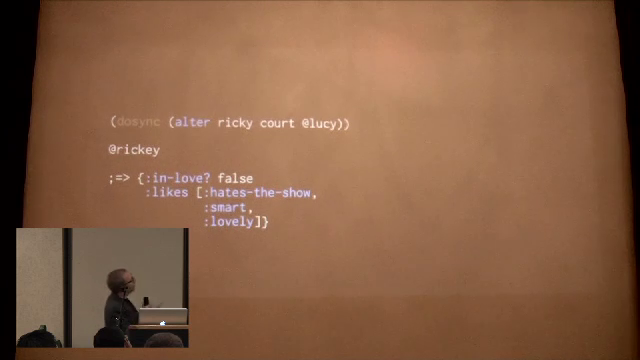
pyautogui.press('Right')
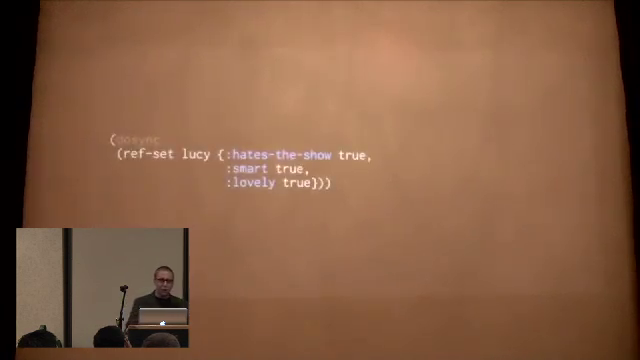